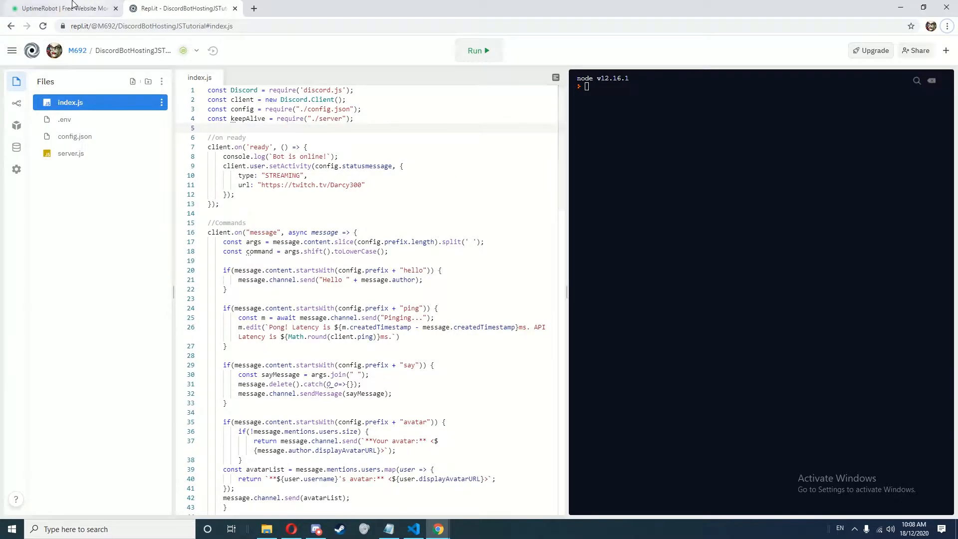
# Run the Discord bot repl until server and bot report online, then view server.js
pyautogui.click(60, 8)
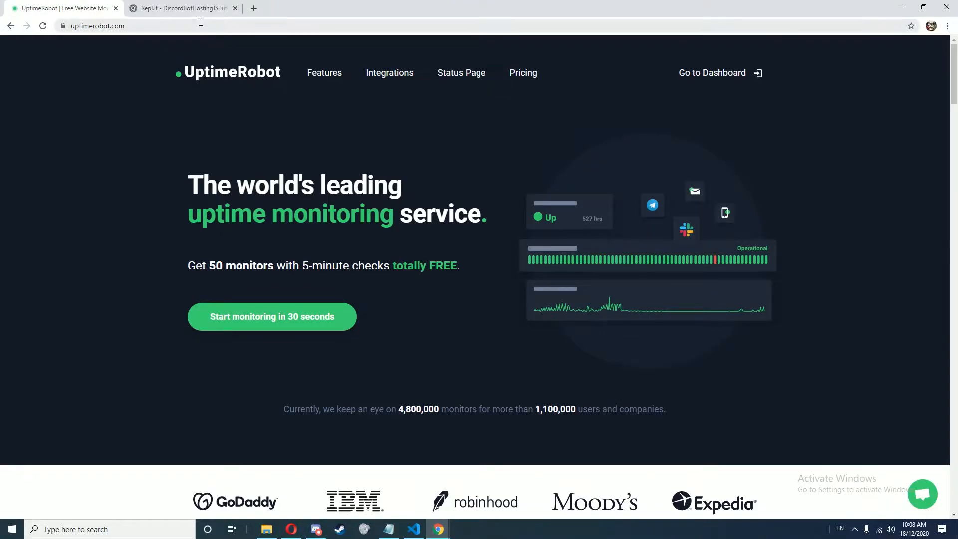
pyautogui.click(181, 8)
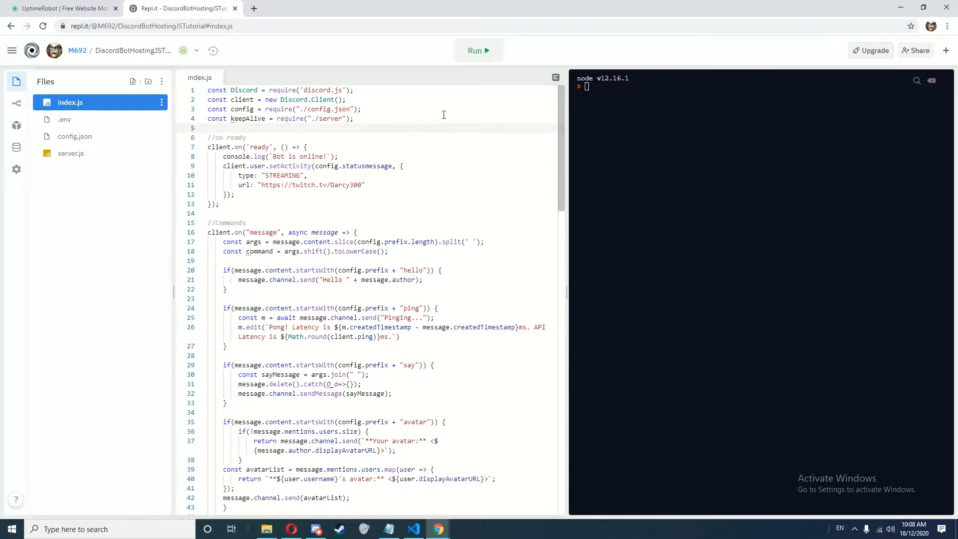
pyautogui.click(478, 51)
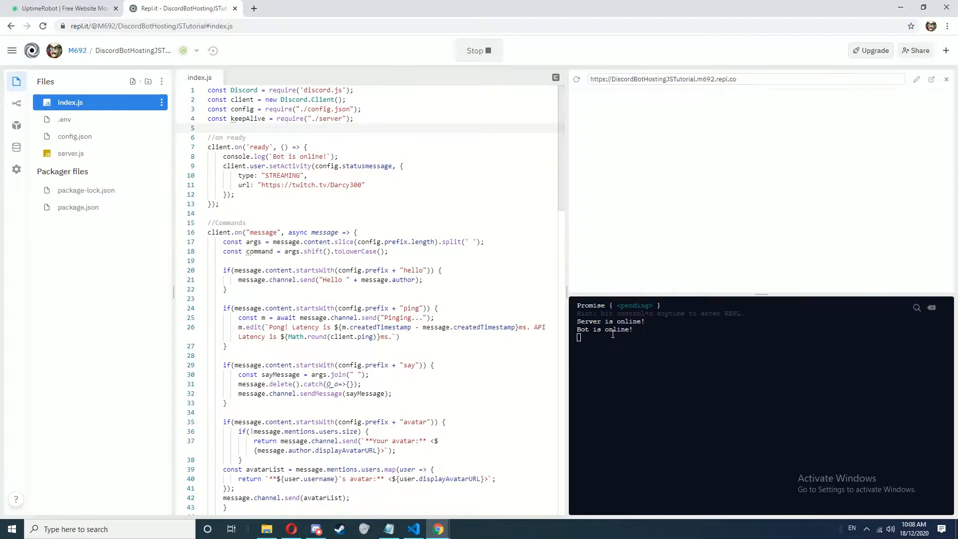
pyautogui.moveTo(642, 124)
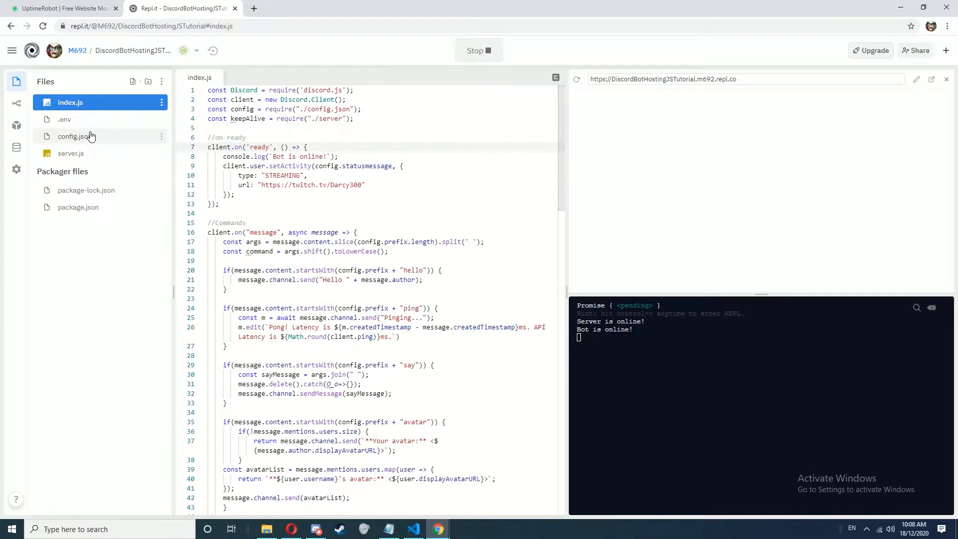
pyautogui.click(69, 154)
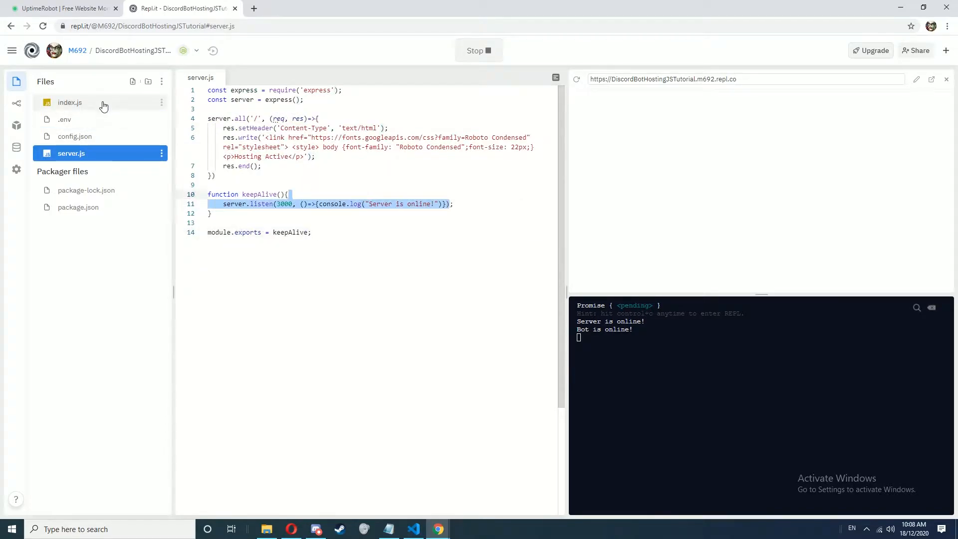
# Go to the UptimeRobot dashboard and start adding a new monitor
pyautogui.click(61, 8)
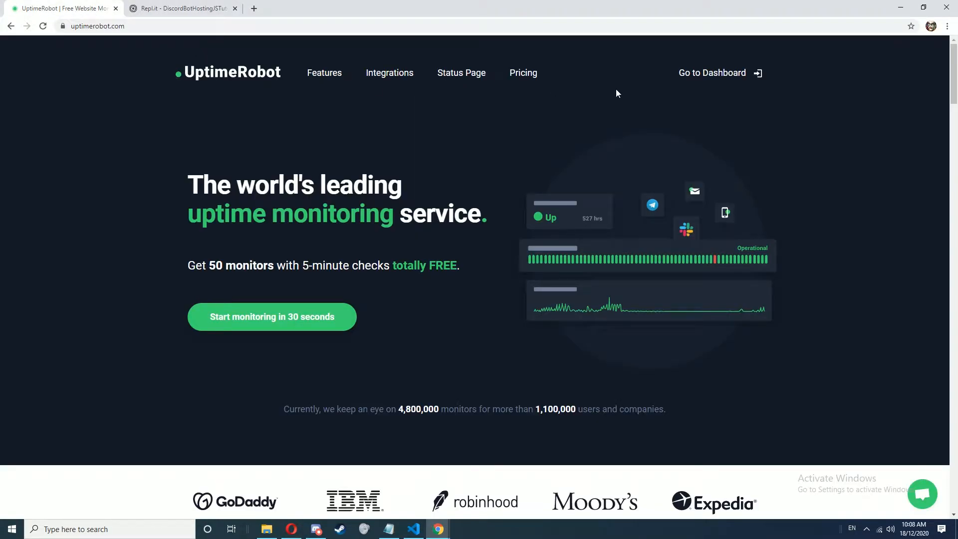
pyautogui.moveTo(694, 126)
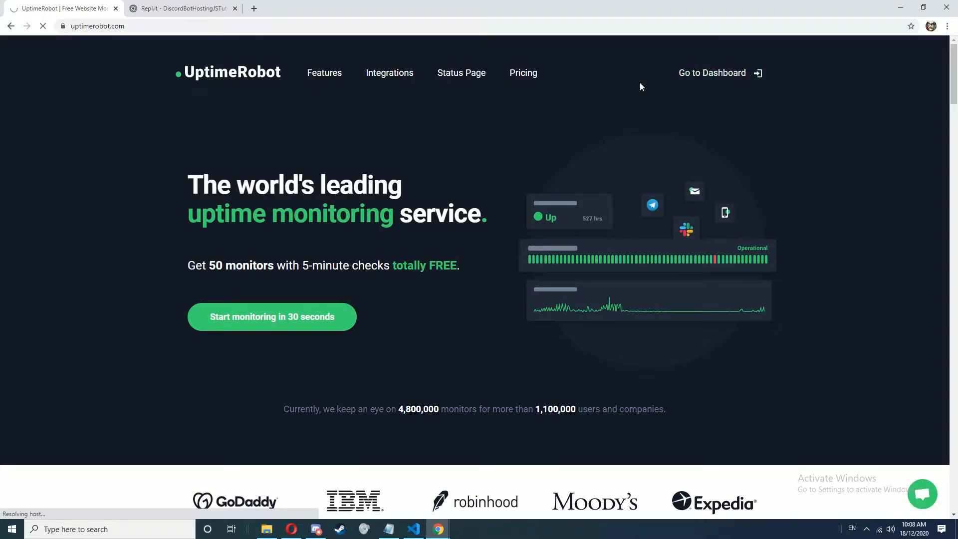
pyautogui.click(712, 73)
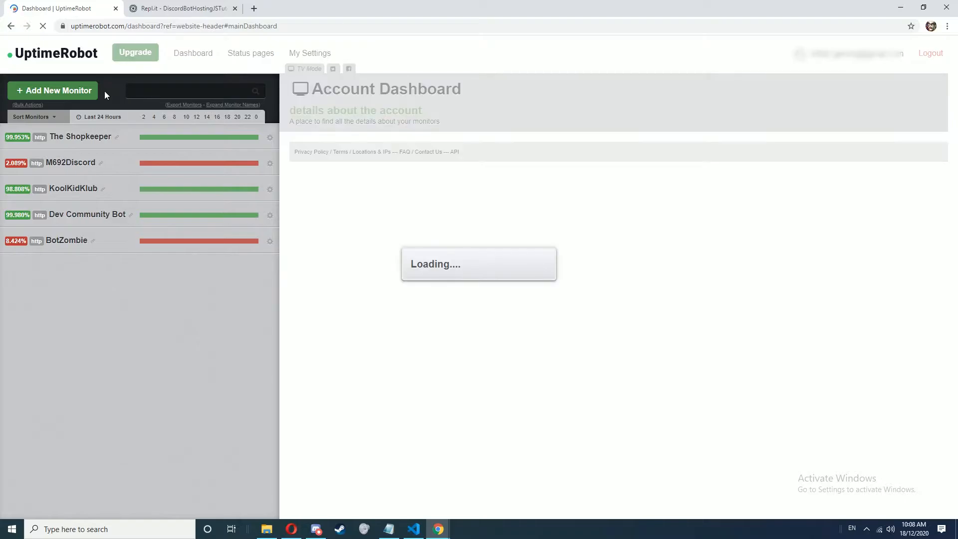
pyautogui.click(53, 91)
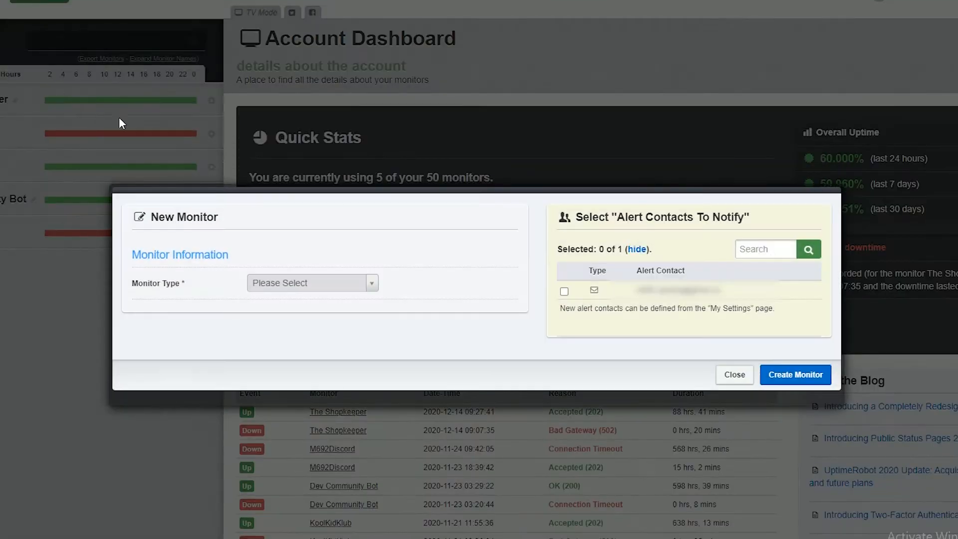
# Make the monitor an HTTP(s) check with friendly name NodeJSDiscordBotHosting
pyautogui.click(312, 282)
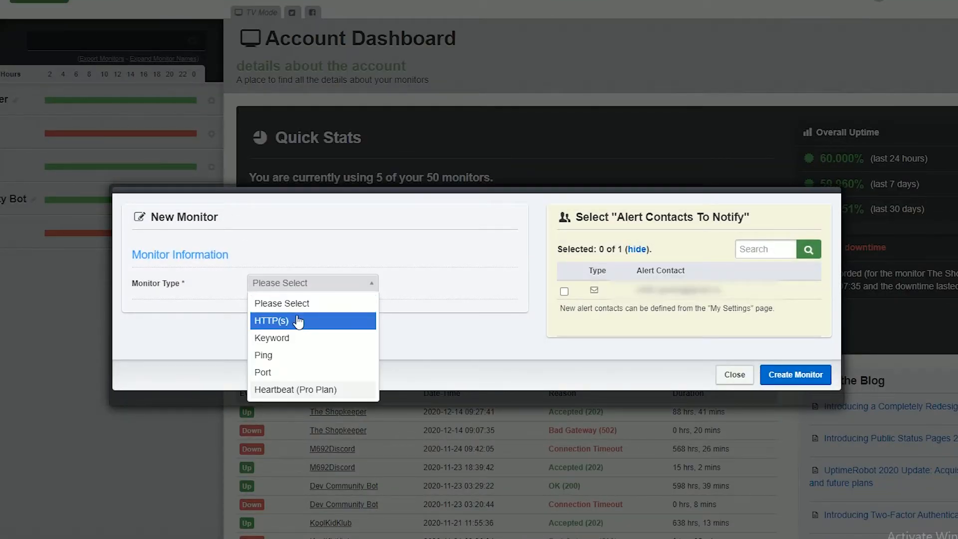
pyautogui.click(272, 321)
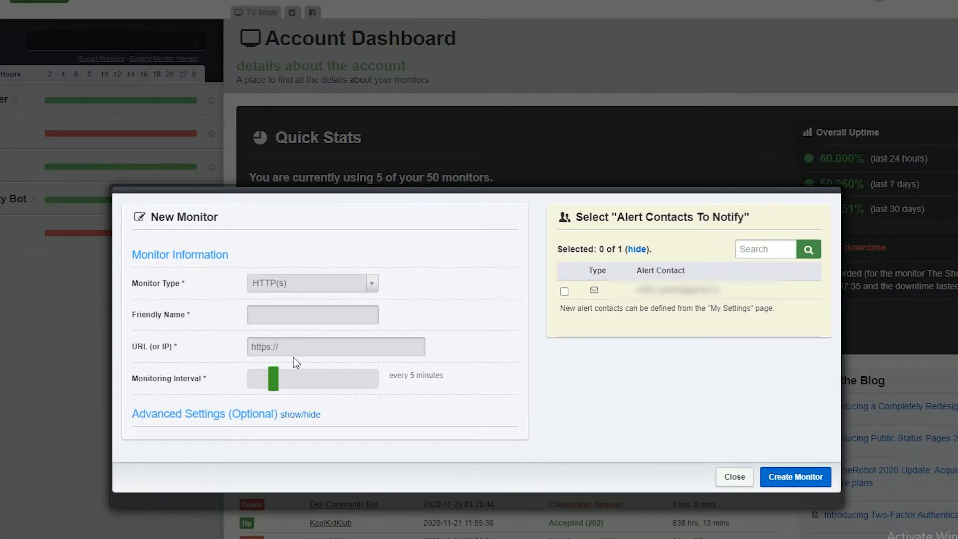
pyautogui.click(312, 314)
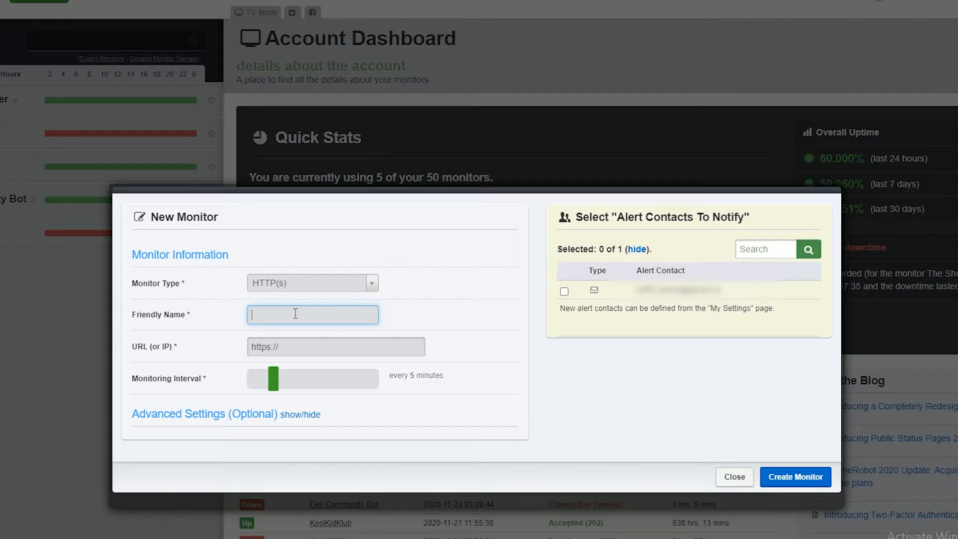
pyautogui.write('NodeJSDo')
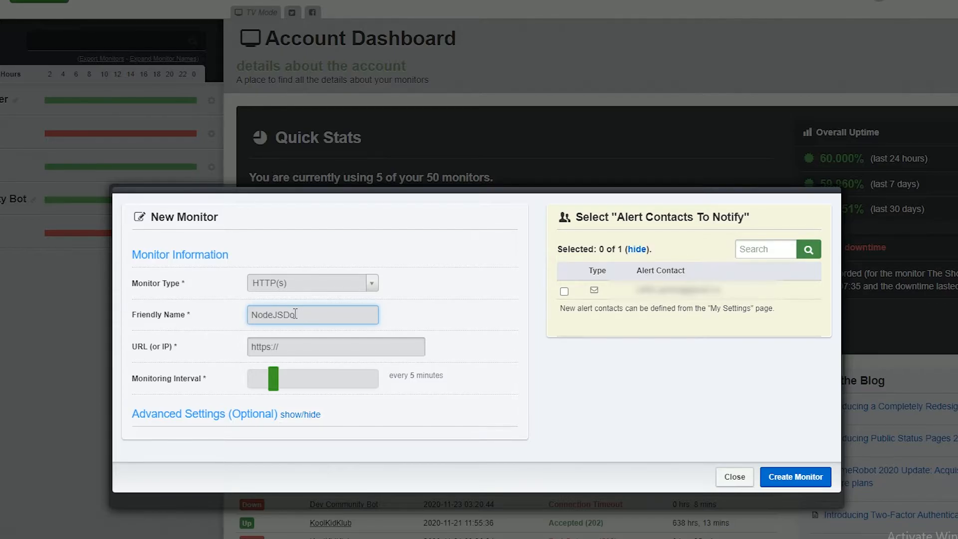
pyautogui.write('iscordBot')
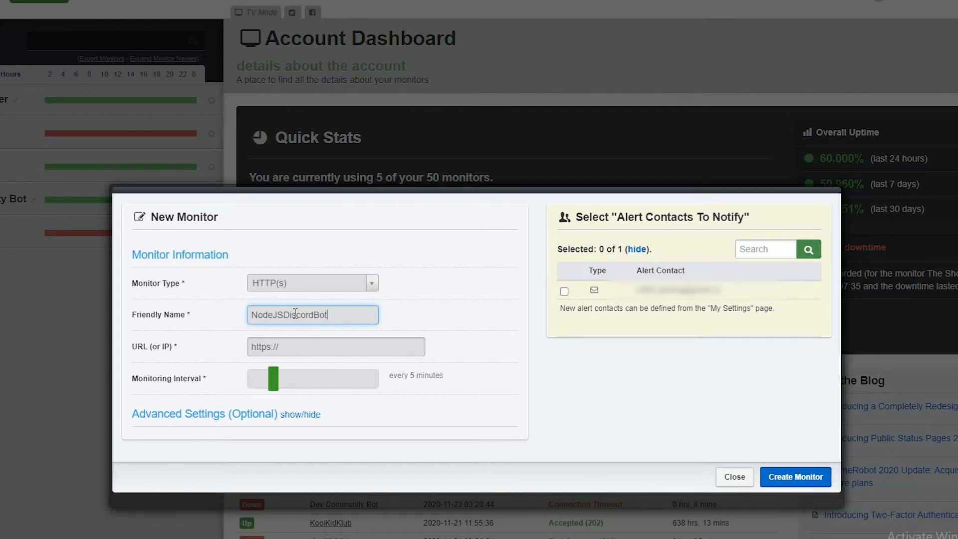
pyautogui.write('Hosting')
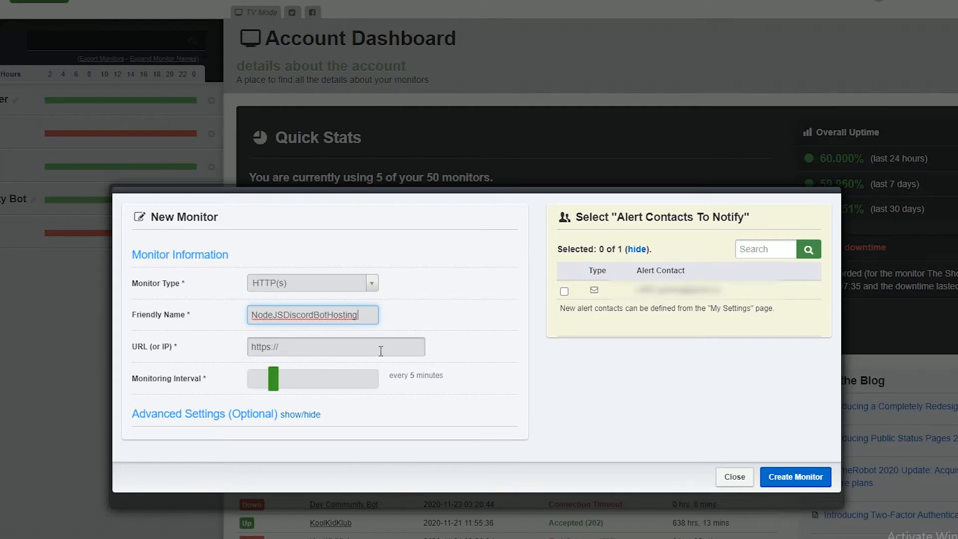
# Copy the bot's repl.co web address from Replit for the monitor's URL field
pyautogui.click(178, 9)
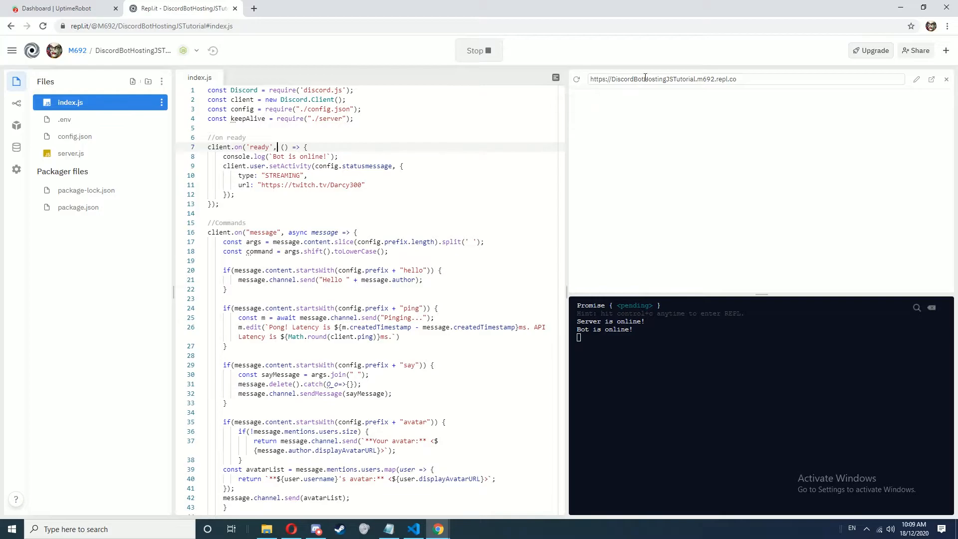
pyautogui.rightClick(671, 78)
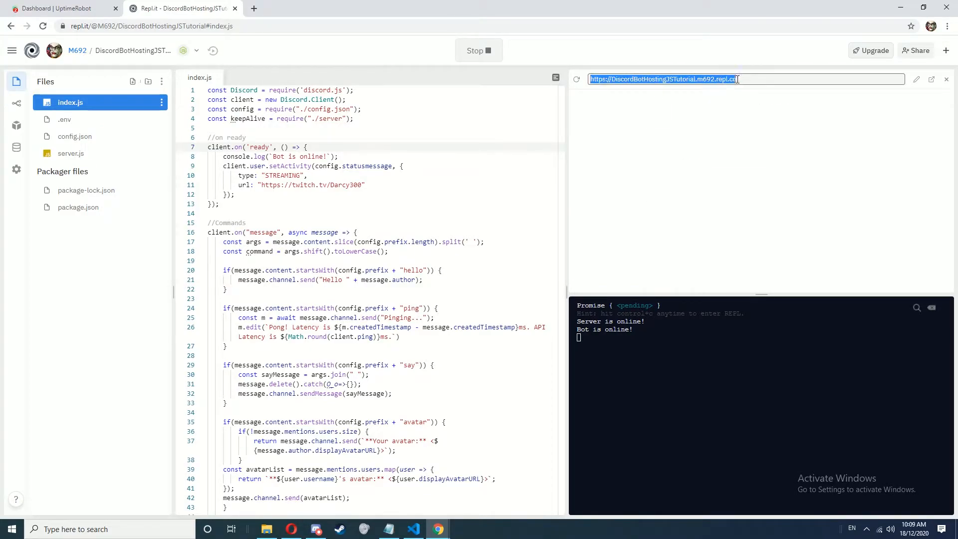
pyautogui.rightClick(276, 347)
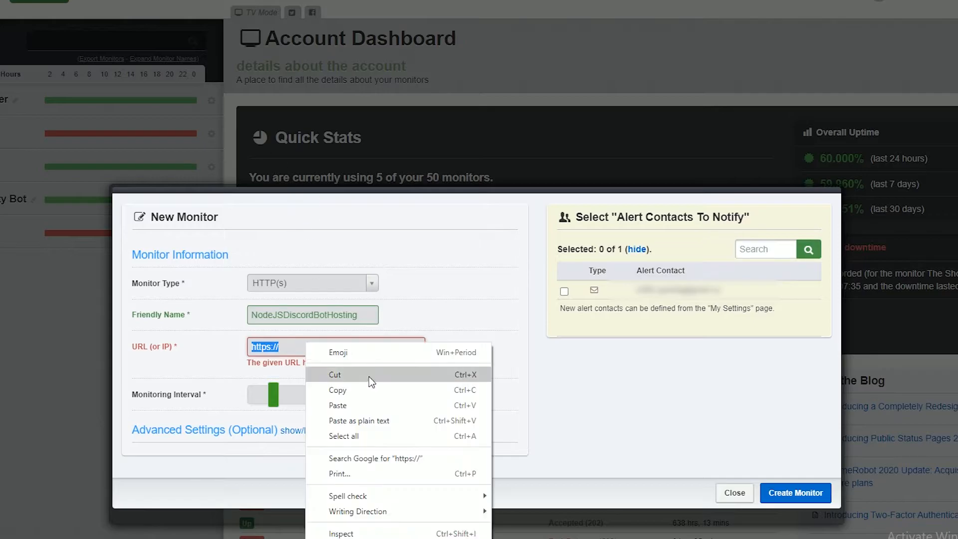
# Paste the repl.co URL, create the monitor, and view NodeJSDiscordBotHosting's details
pyautogui.click(337, 405)
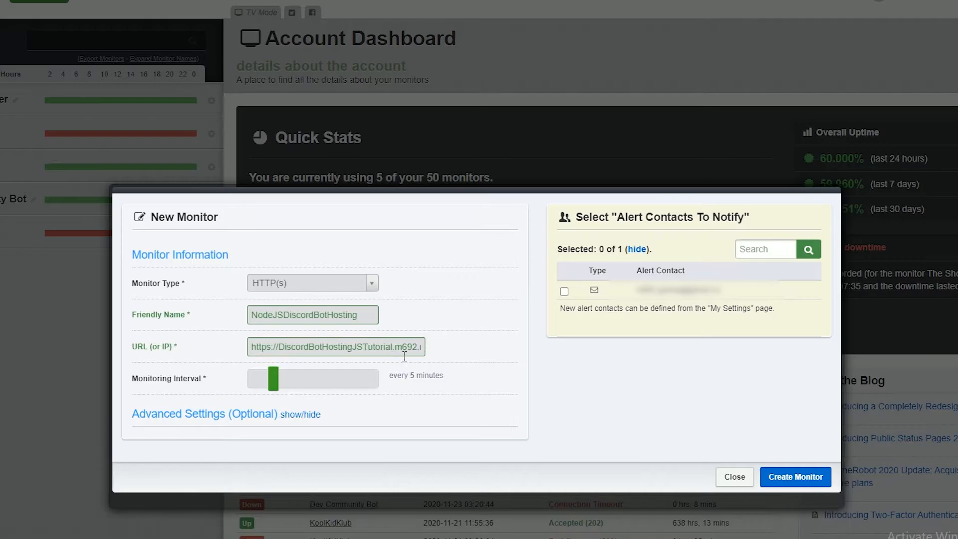
pyautogui.moveTo(324, 388)
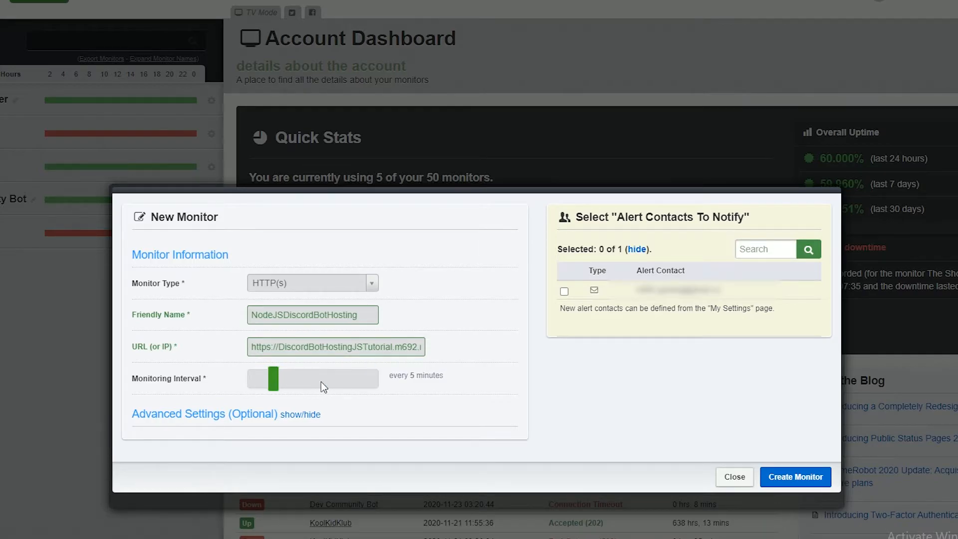
pyautogui.moveTo(644, 351)
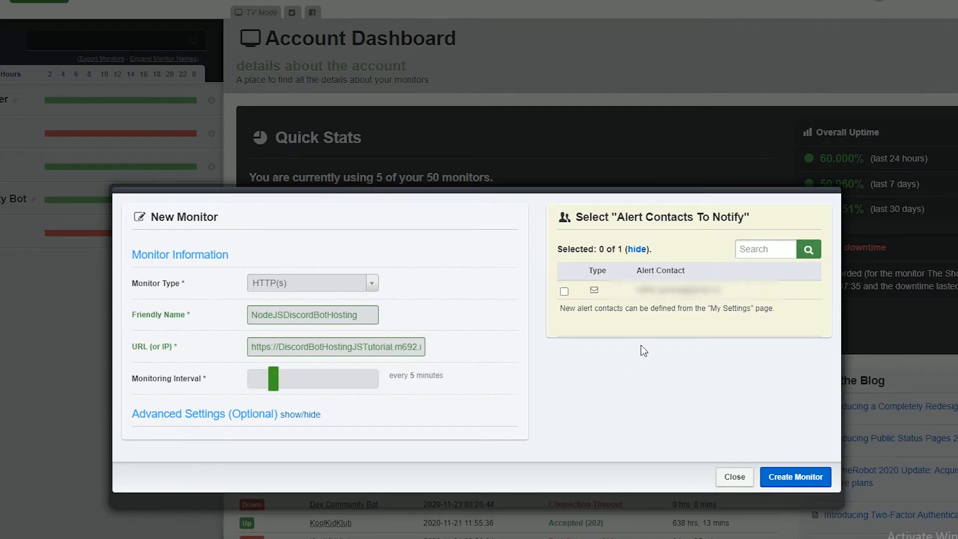
pyautogui.moveTo(780, 467)
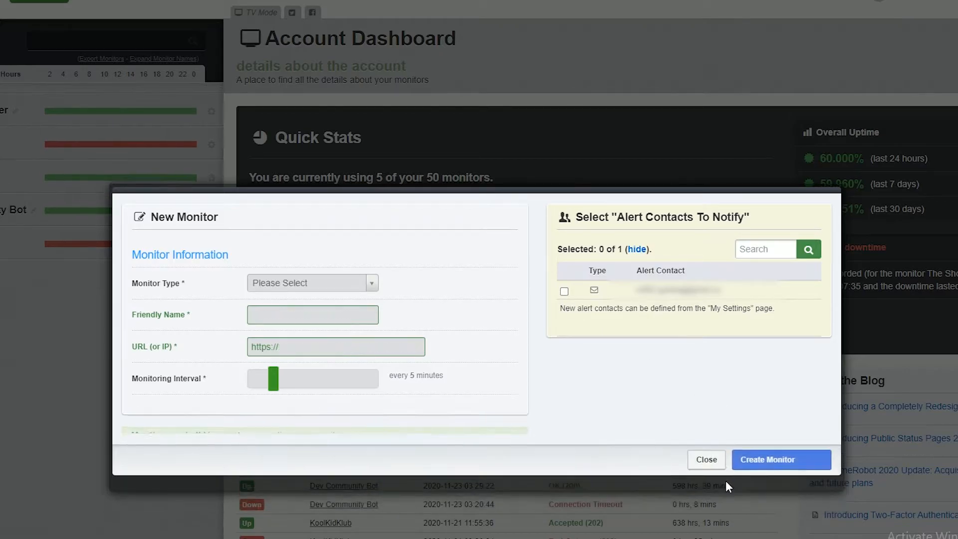
pyautogui.click(781, 459)
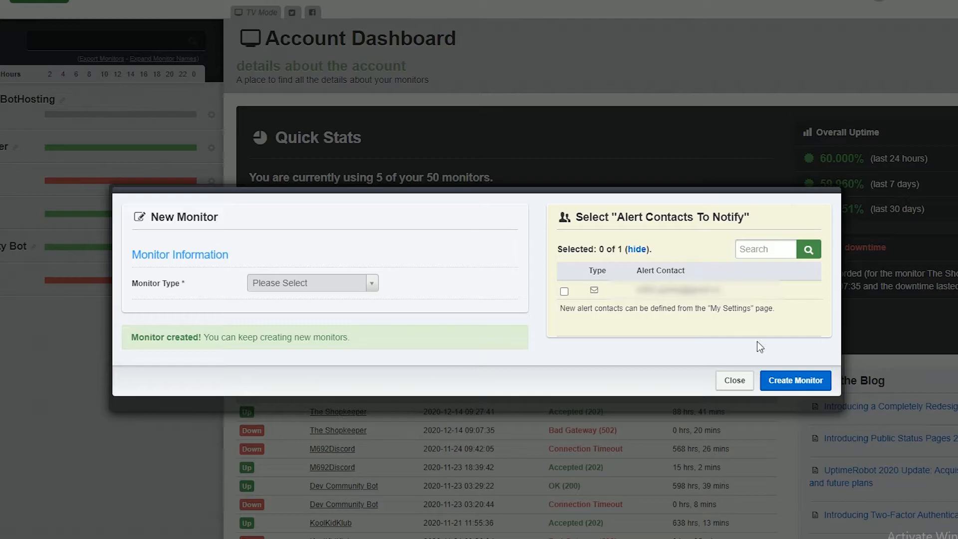
pyautogui.click(734, 380)
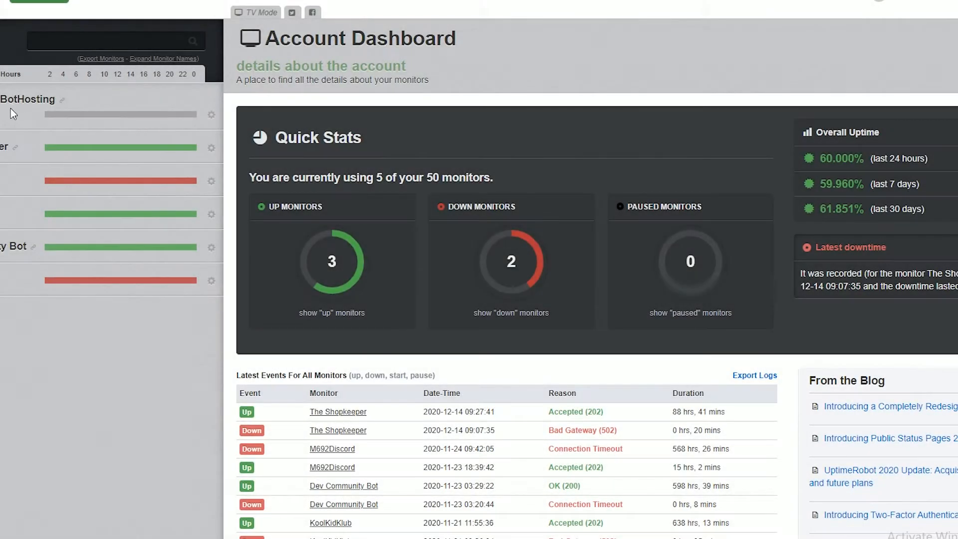
pyautogui.click(27, 98)
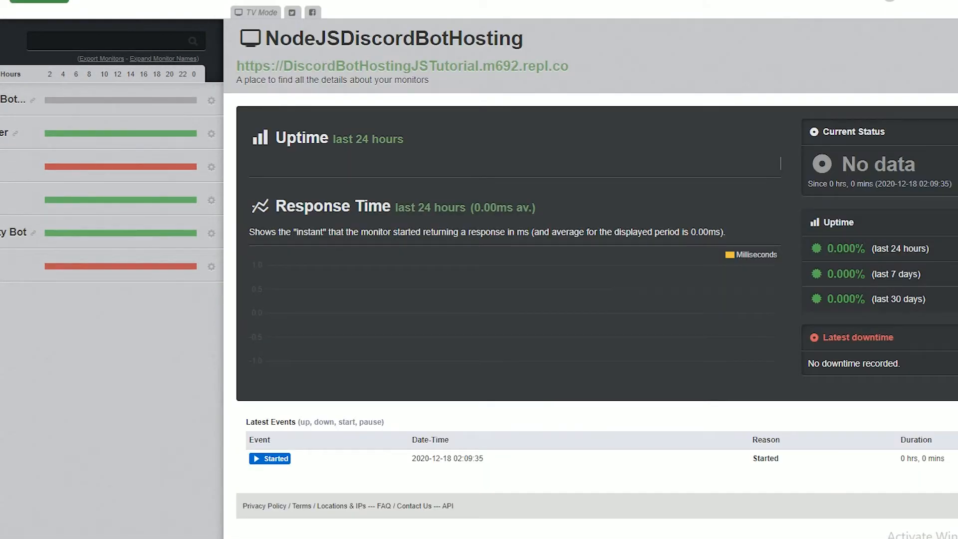
pyautogui.moveTo(420, 276)
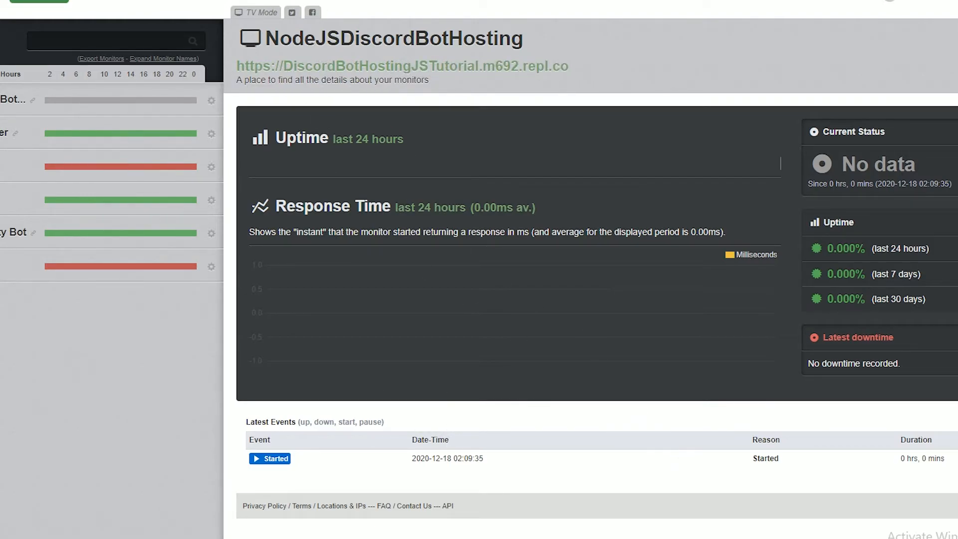
# Return to the Replit project running the bot
pyautogui.click(181, 8)
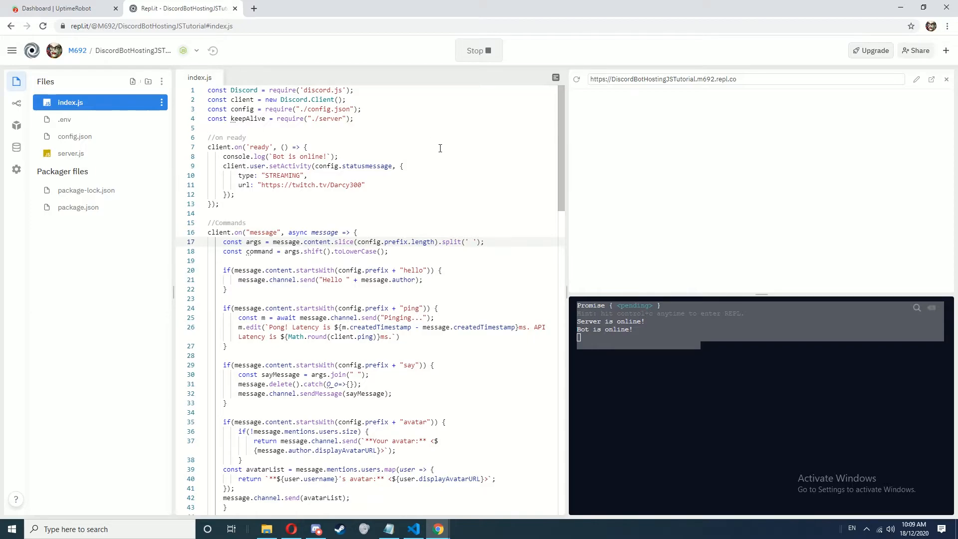
# Refresh the monitor to see it report Up with OK (200), then bring Discord forward
pyautogui.click(58, 9)
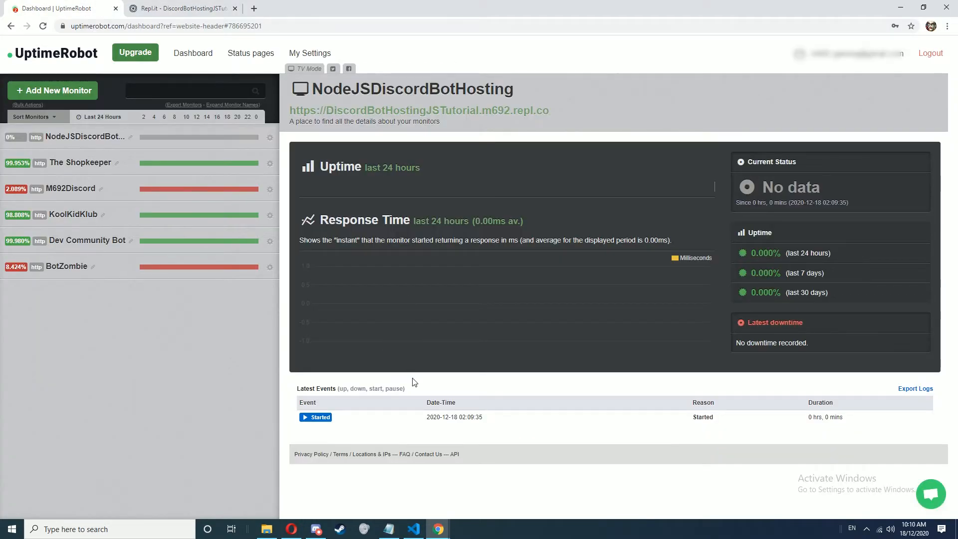
pyautogui.click(192, 53)
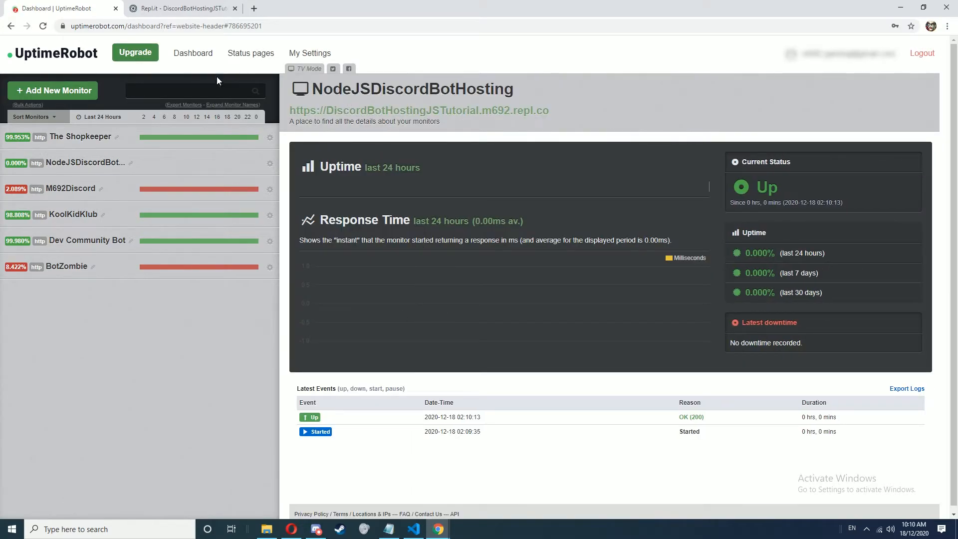
pyautogui.click(178, 8)
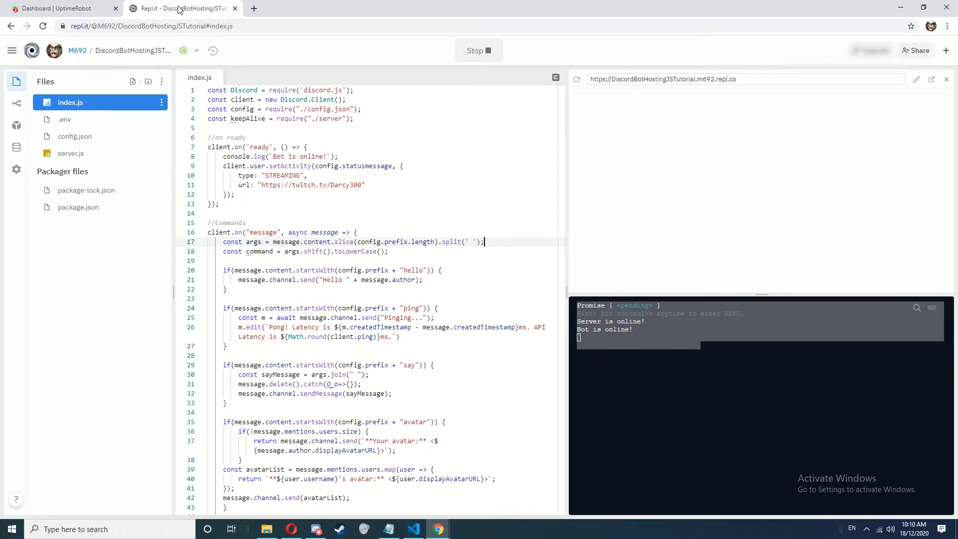
pyautogui.click(57, 8)
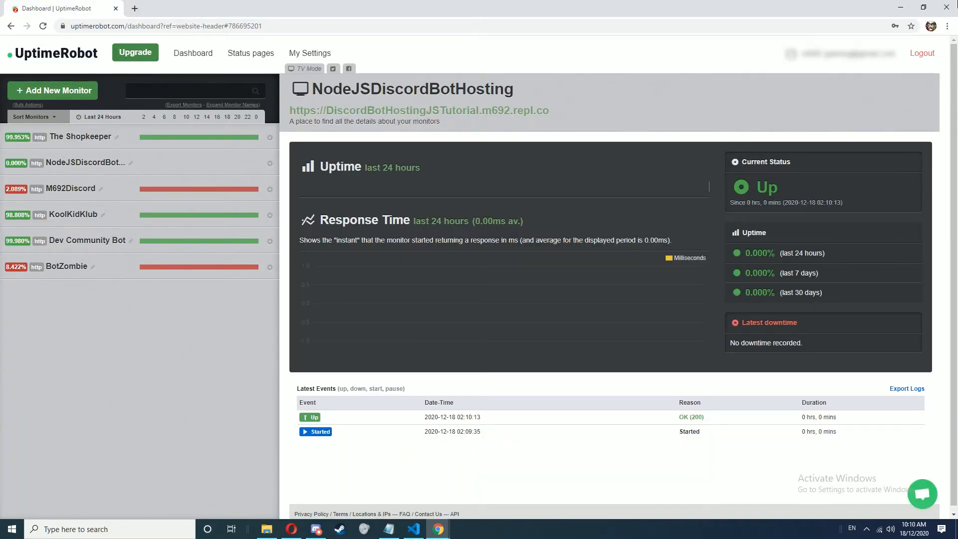
pyautogui.click(315, 529)
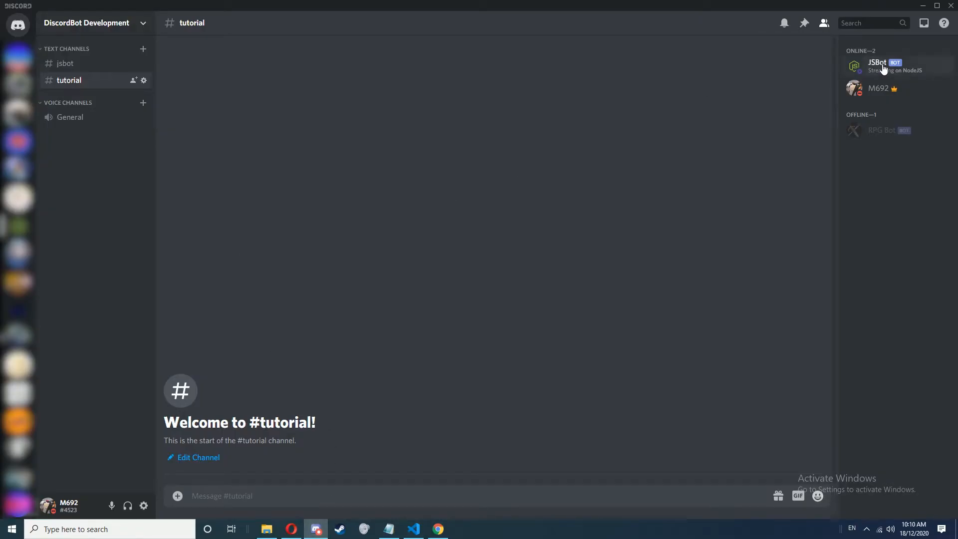
pyautogui.moveTo(813, 107)
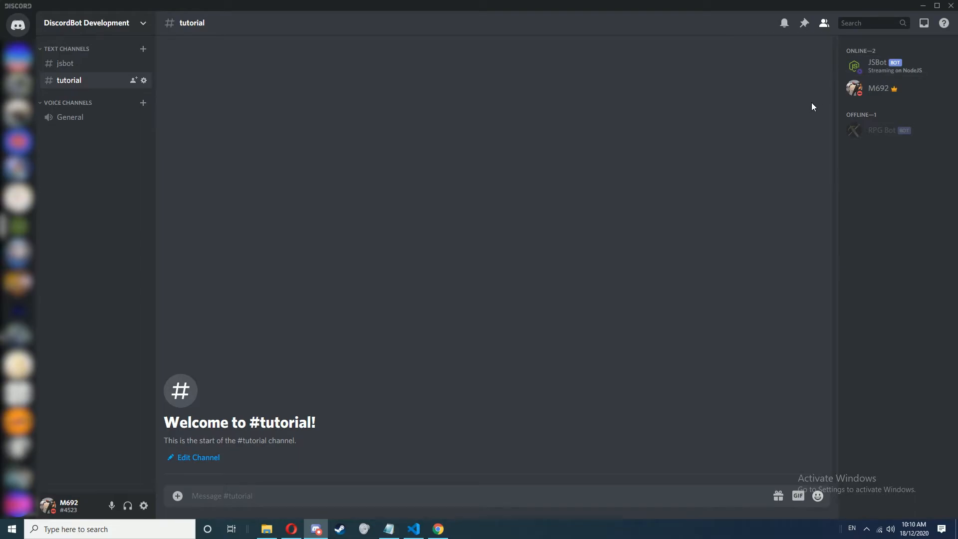
pyautogui.moveTo(609, 259)
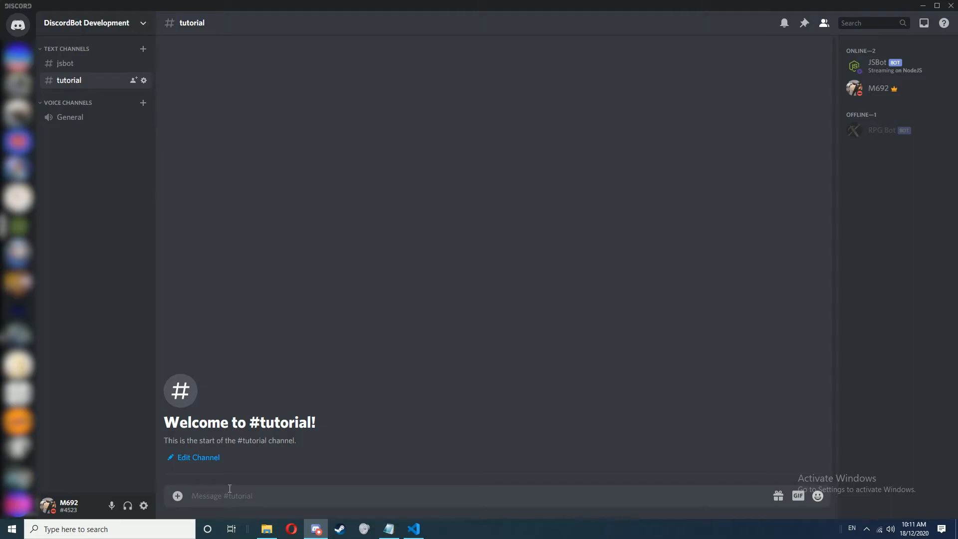
# Send a !magic8ball question in #tutorial so JSBot replies 'Outlook not so good'
pyautogui.write('!magic')
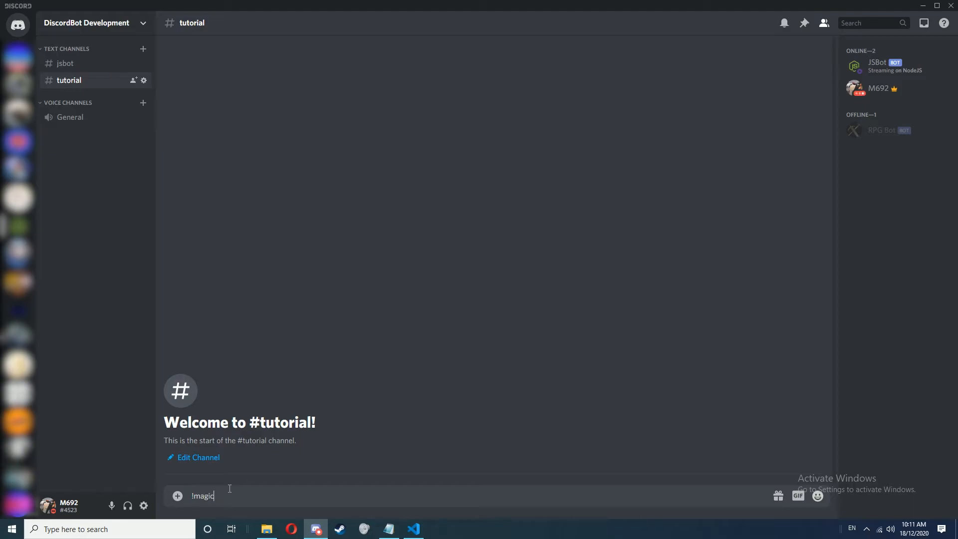
pyautogui.press('Return')
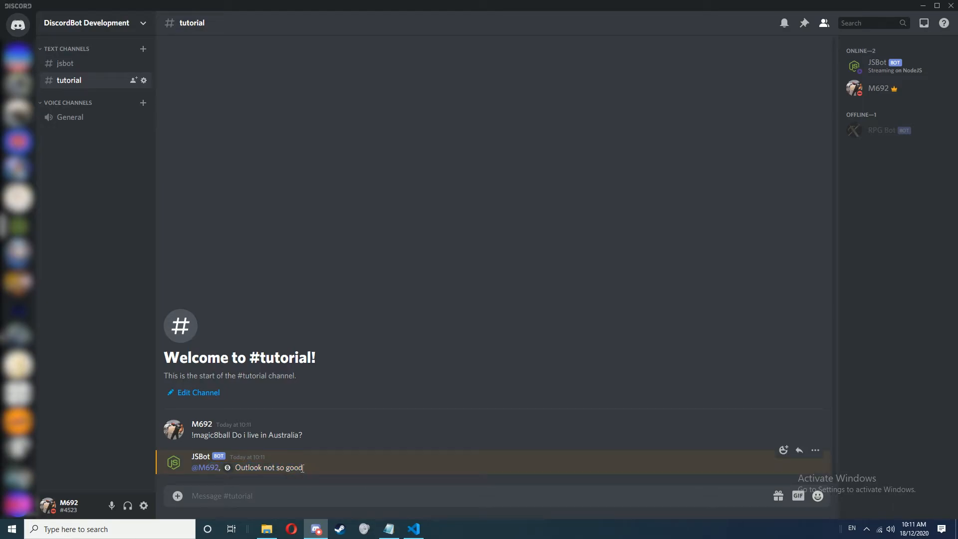
pyautogui.moveTo(700, 142)
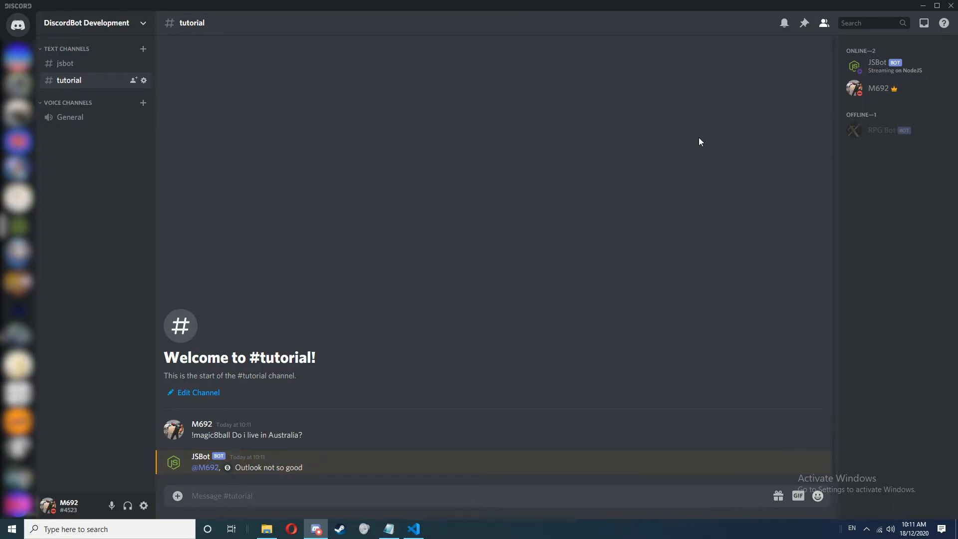
pyautogui.moveTo(681, 141)
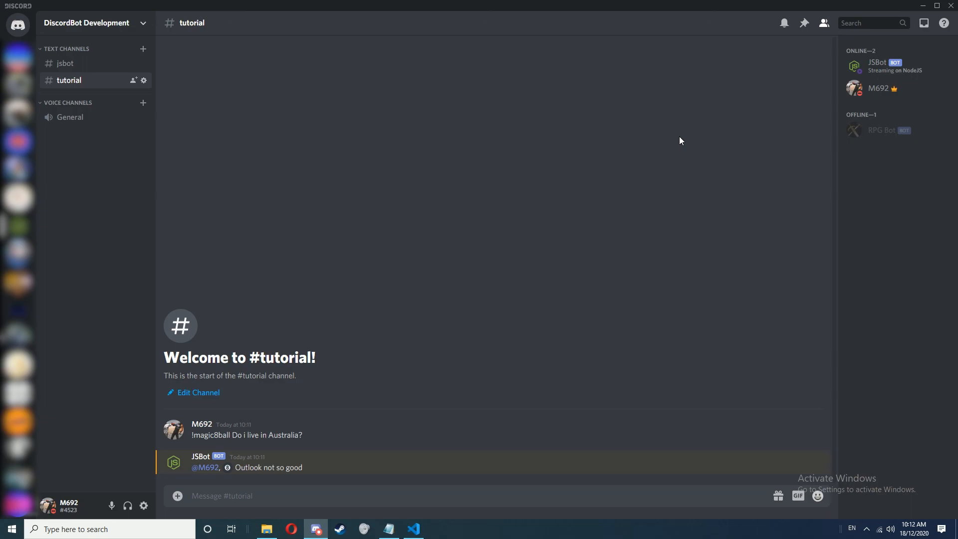
pyautogui.moveTo(549, 290)
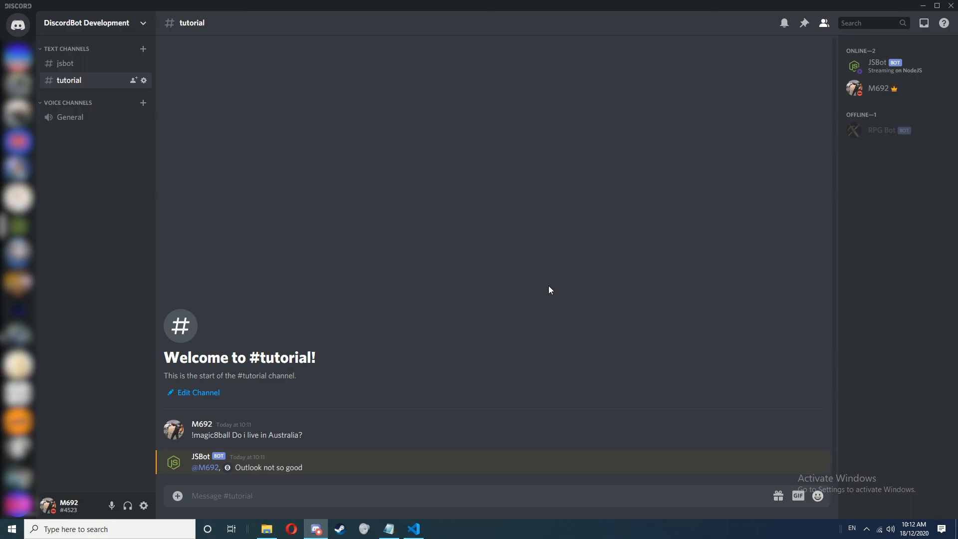